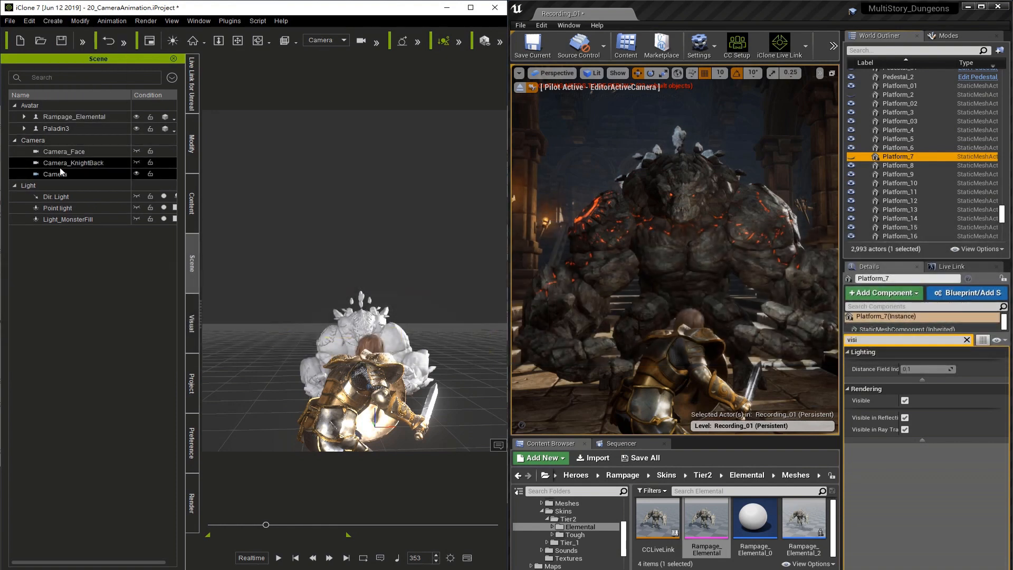
# Rename the camera to Camera_Animation and show its expanded animation track in the timeline.
pyautogui.doubleClick(57, 177)
pyautogui.write('_Animation')
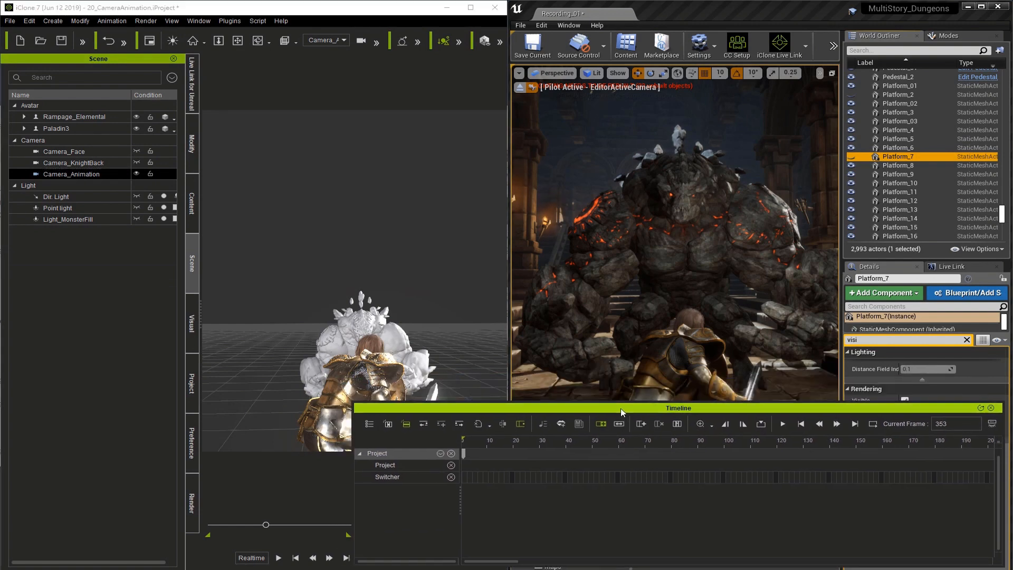
pyautogui.click(73, 162)
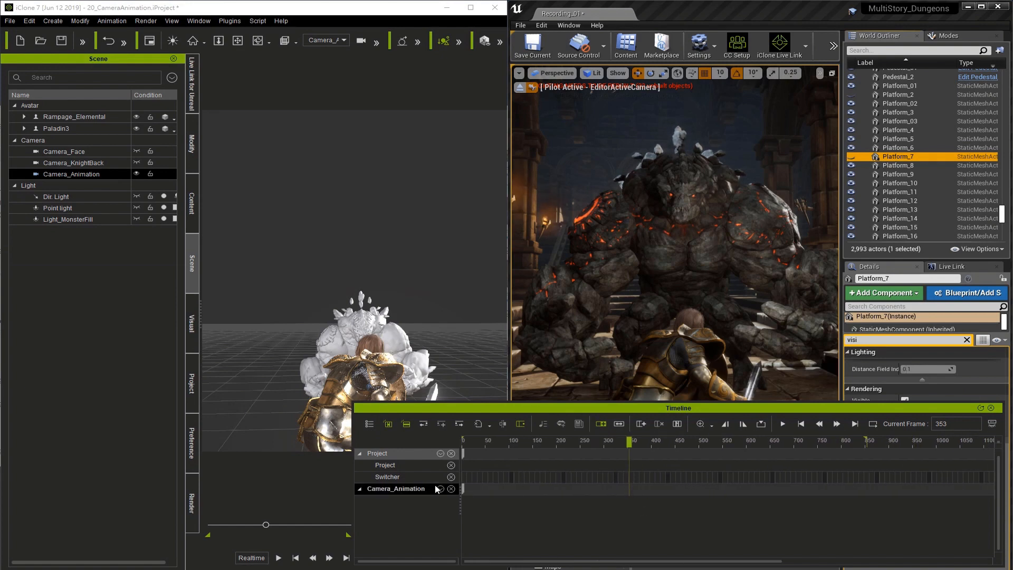
pyautogui.click(441, 489)
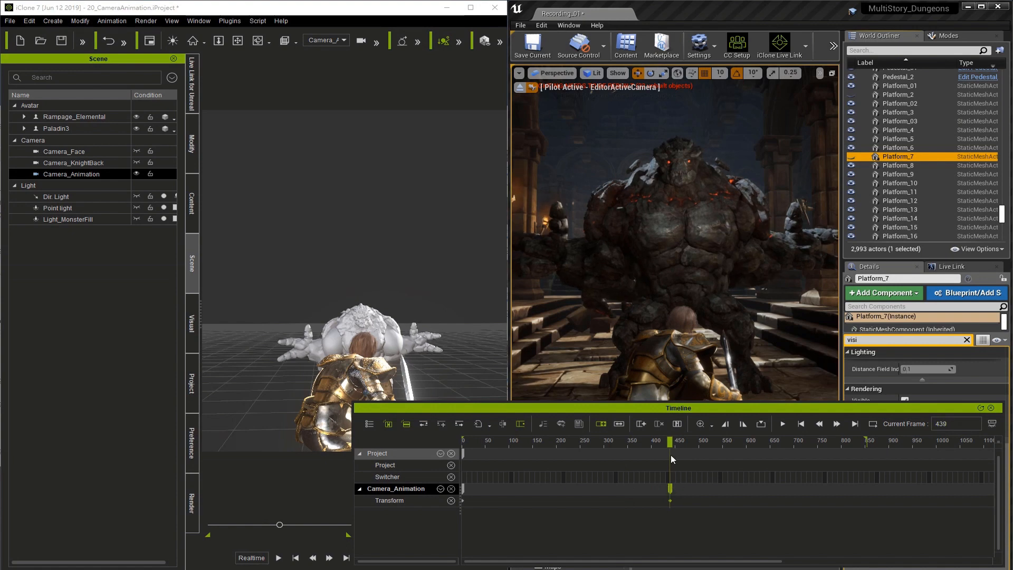
# Key the camera pushed in to a close-up of the monster's face at frame 455.
pyautogui.click(488, 440)
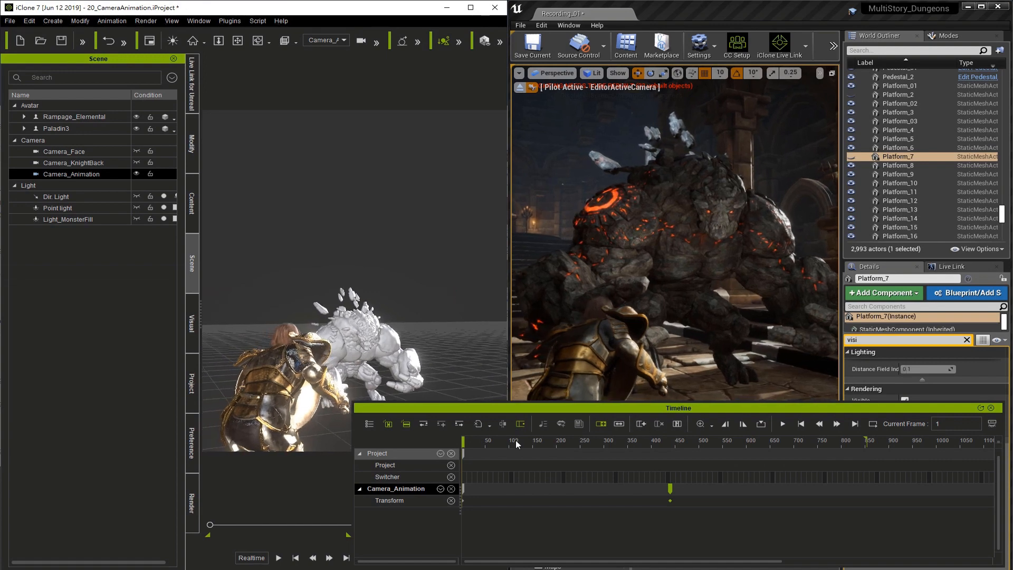
pyautogui.click(670, 440)
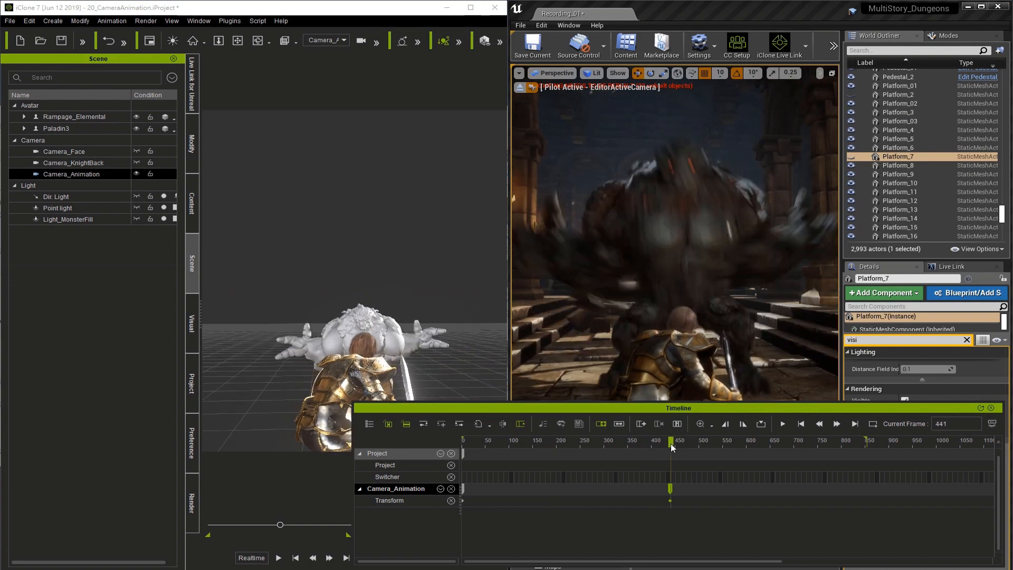
pyautogui.moveTo(670, 443); pyautogui.dragTo(686, 443)
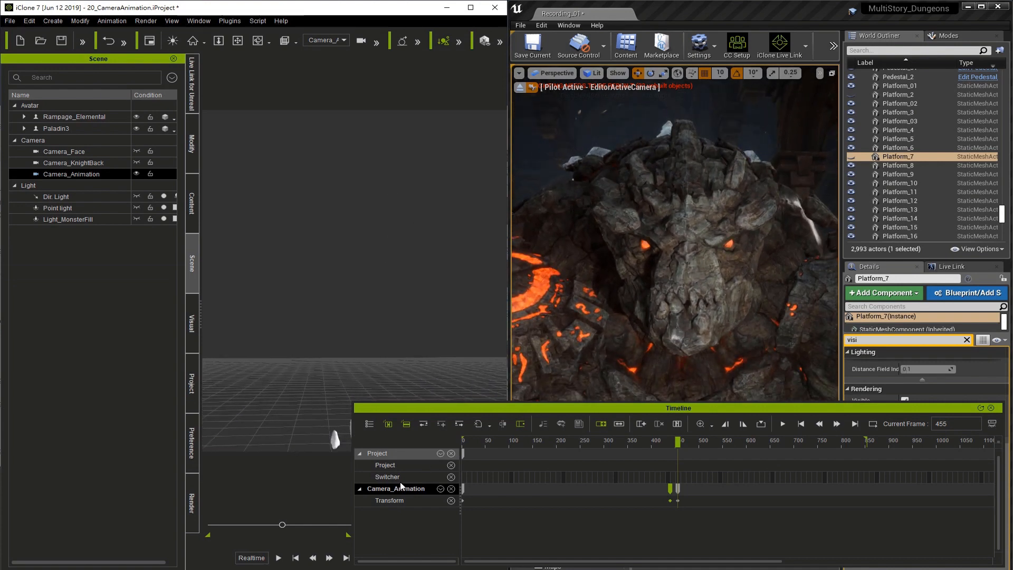
# Add a Lens track to Camera_Animation and key an 80 mm focal length.
pyautogui.click(451, 489)
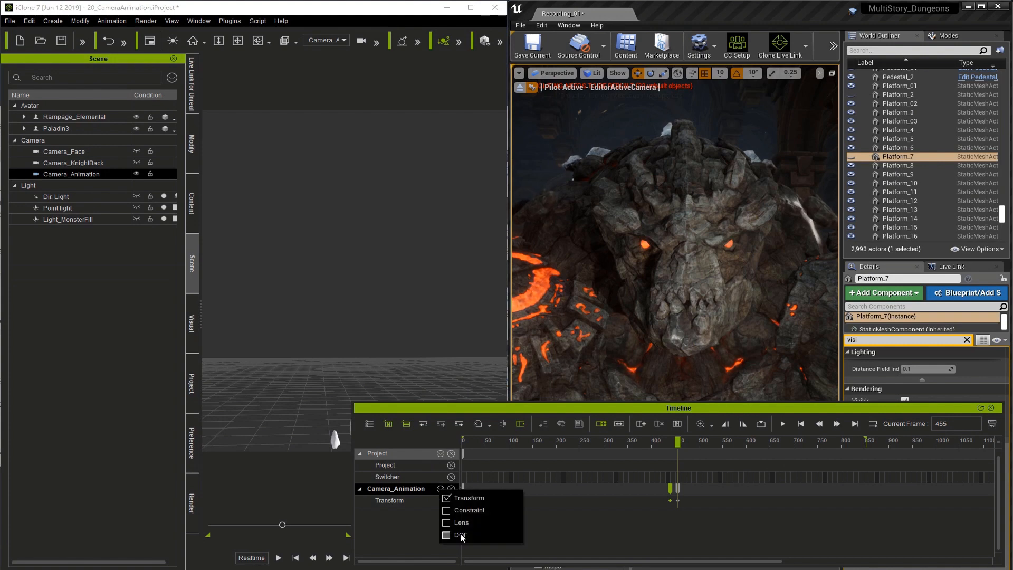
pyautogui.click(446, 522)
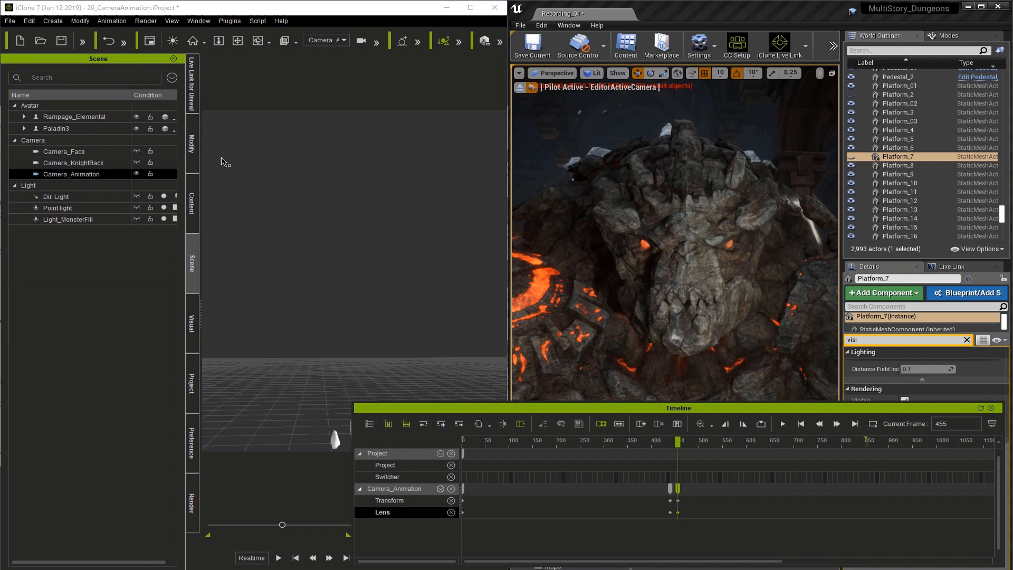
pyautogui.click(191, 144)
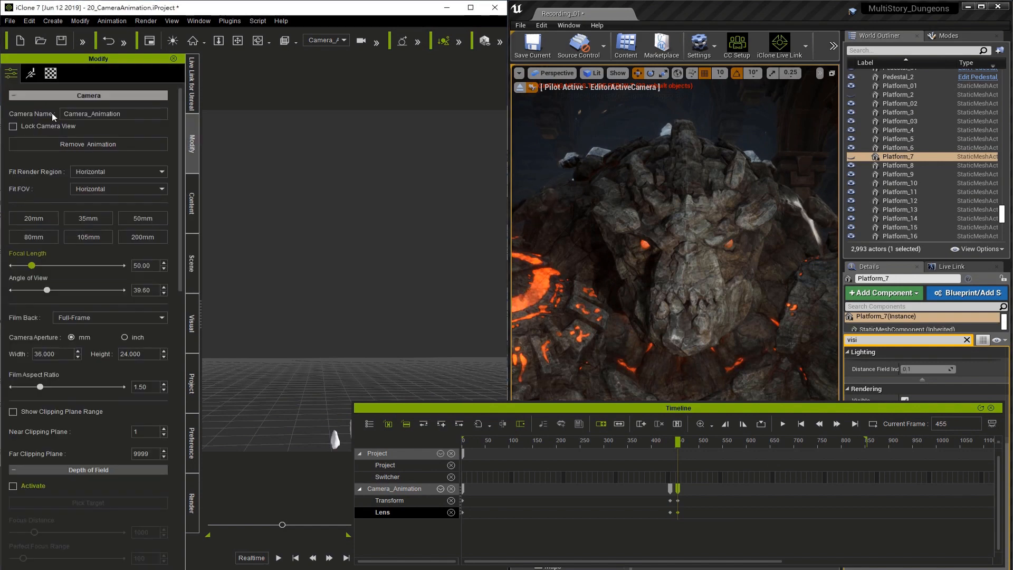
pyautogui.click(33, 236)
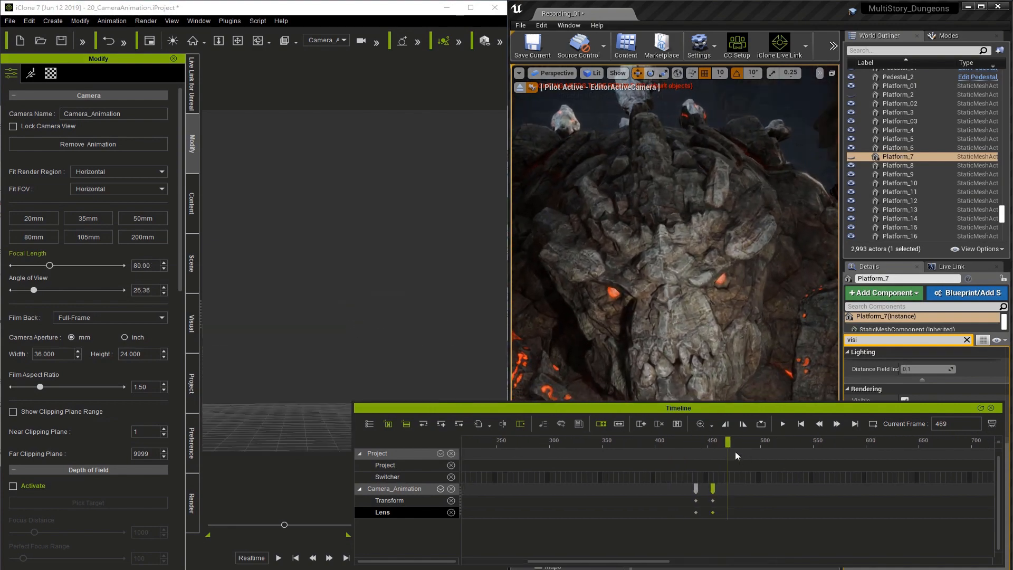
# Record a rapid camera shake over frames 455–510, trim extra keys, and return to frame 453.
pyautogui.moveTo(729, 442); pyautogui.dragTo(717, 443)
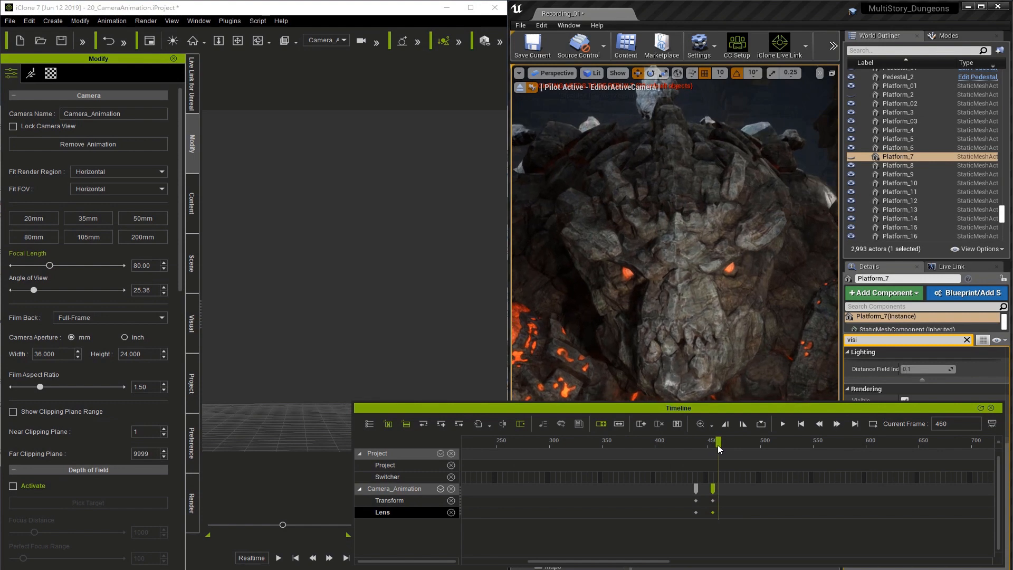
pyautogui.moveTo(719, 441); pyautogui.dragTo(716, 441)
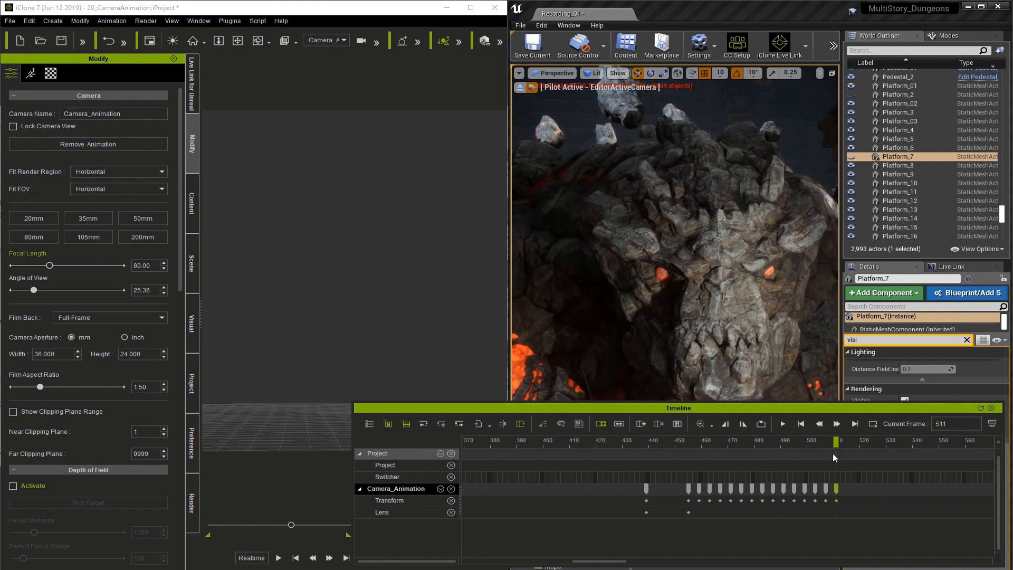
pyautogui.moveTo(835, 458); pyautogui.dragTo(812, 458)
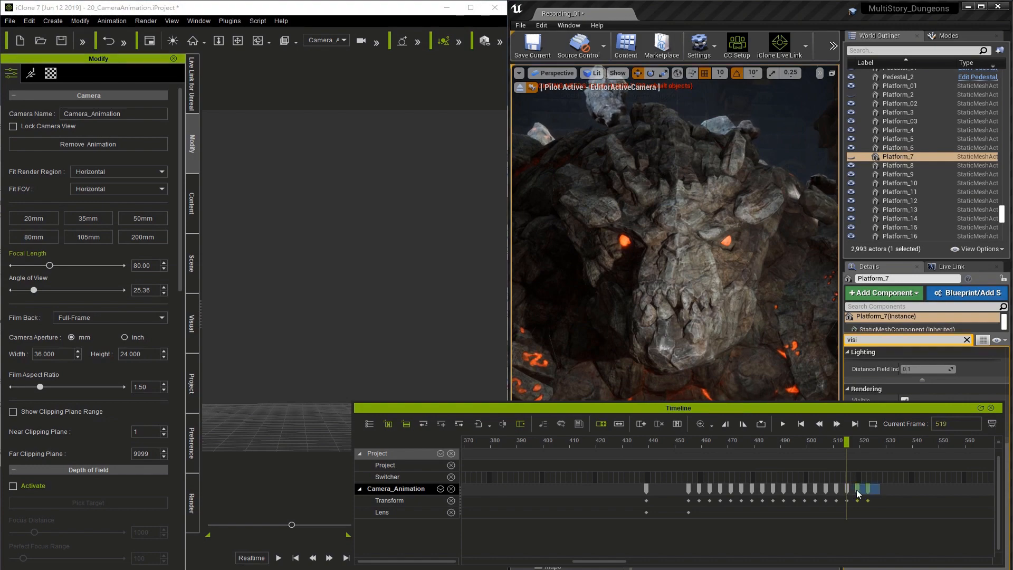
pyautogui.moveTo(847, 441); pyautogui.dragTo(681, 440)
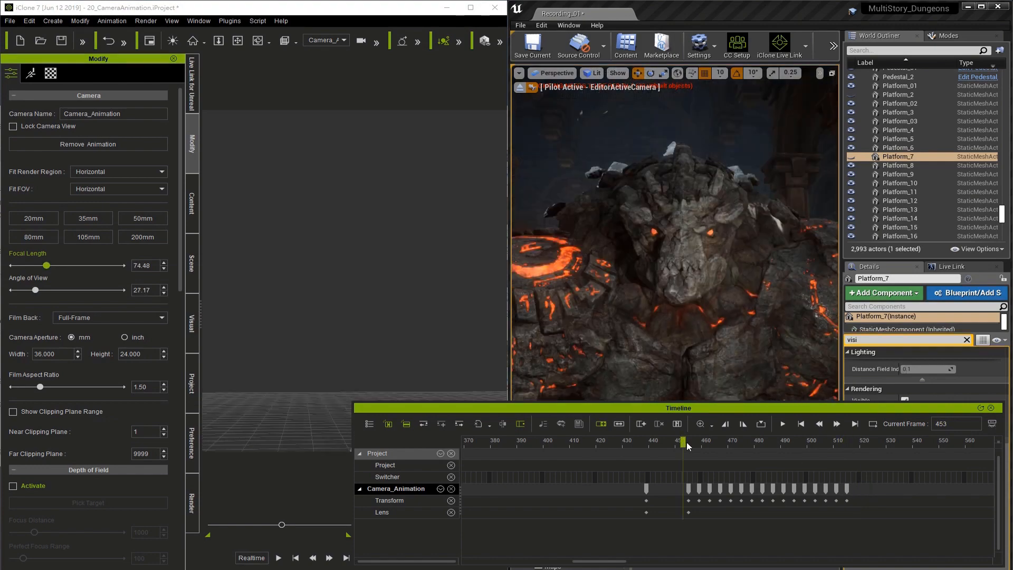
pyautogui.click(783, 423)
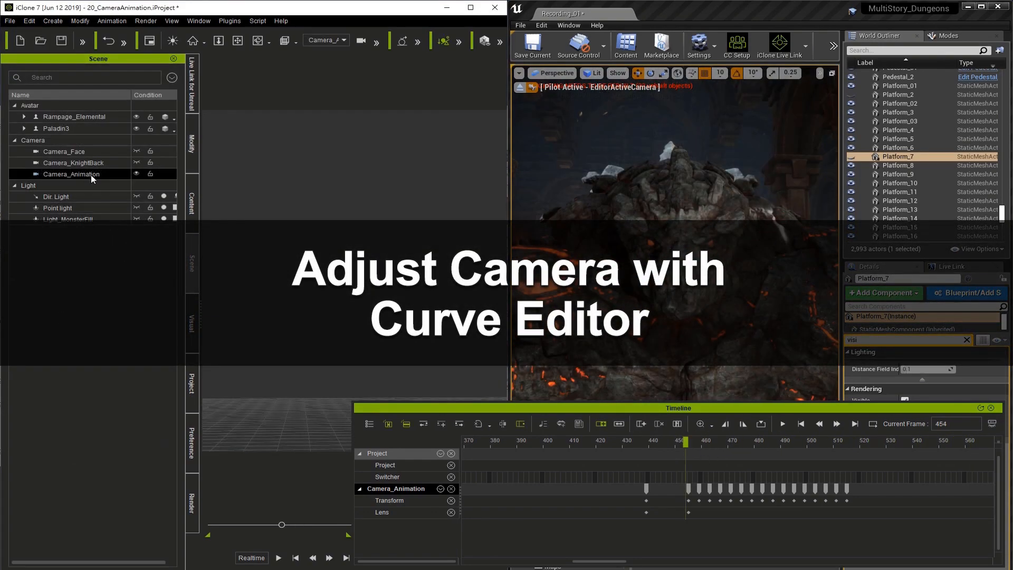
# Show Camera_Animation's Position X curve, raise low shake keys, and scrub to frame 513.
pyautogui.click(230, 21)
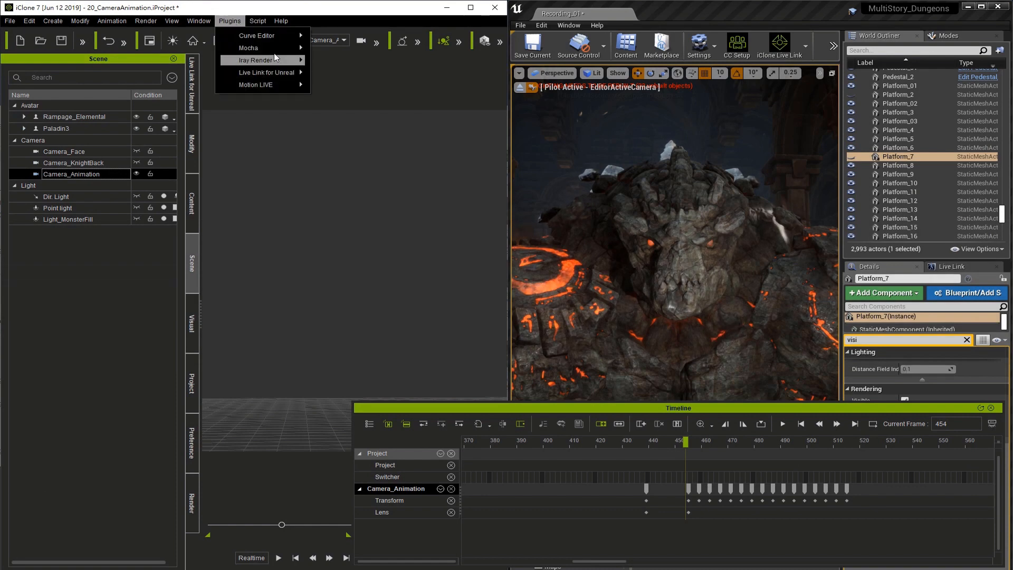
pyautogui.click(256, 35)
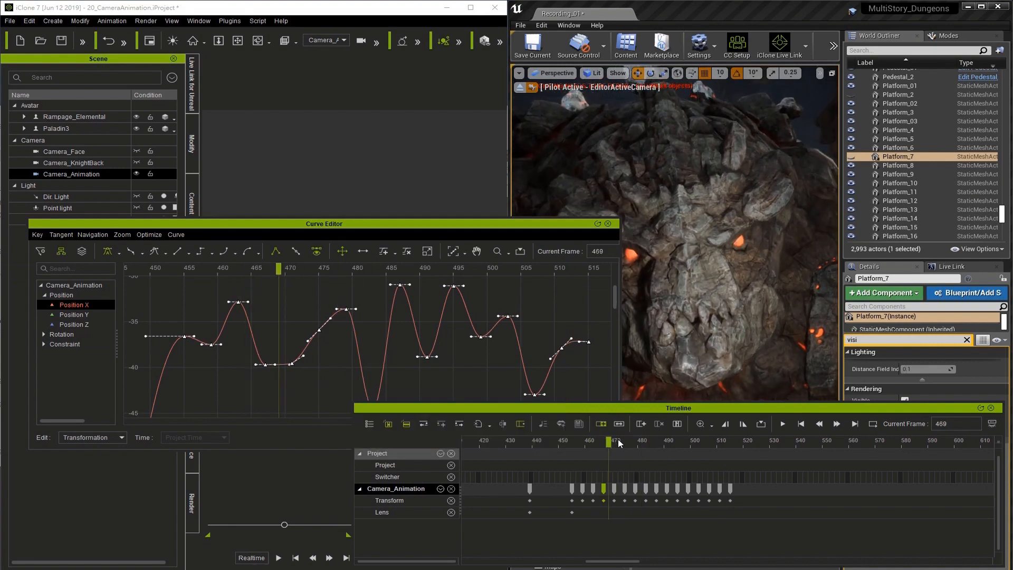
pyautogui.moveTo(618, 440); pyautogui.dragTo(651, 440)
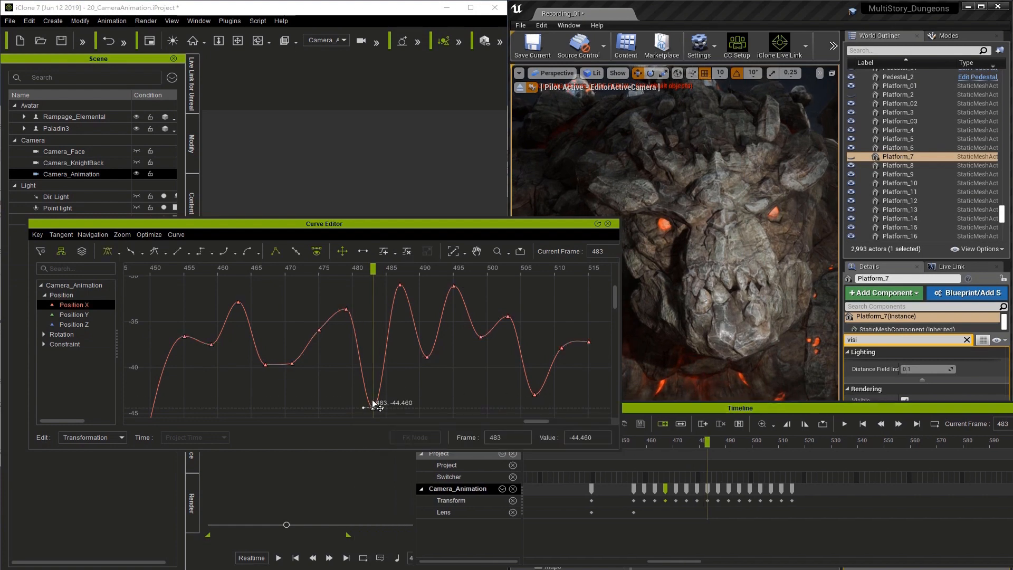
pyautogui.moveTo(373, 407); pyautogui.dragTo(373, 363)
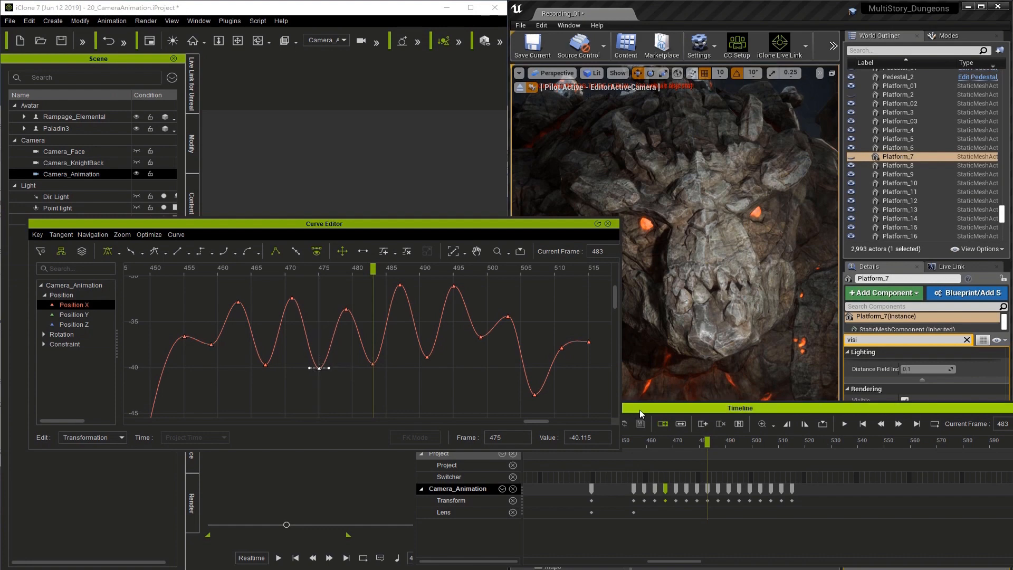
pyautogui.moveTo(320, 369); pyautogui.dragTo(533, 369)
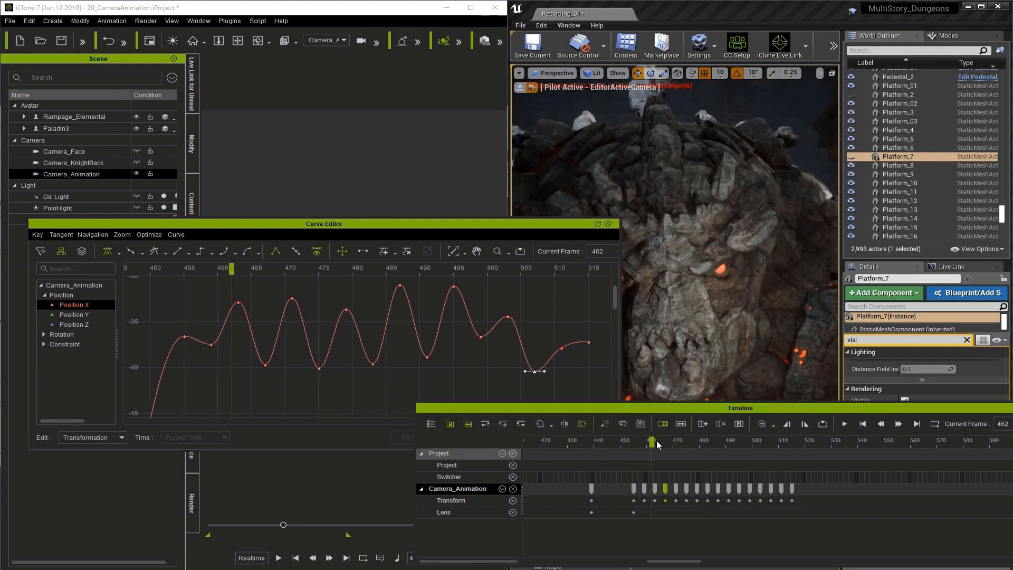
pyautogui.moveTo(651, 442); pyautogui.dragTo(736, 441)
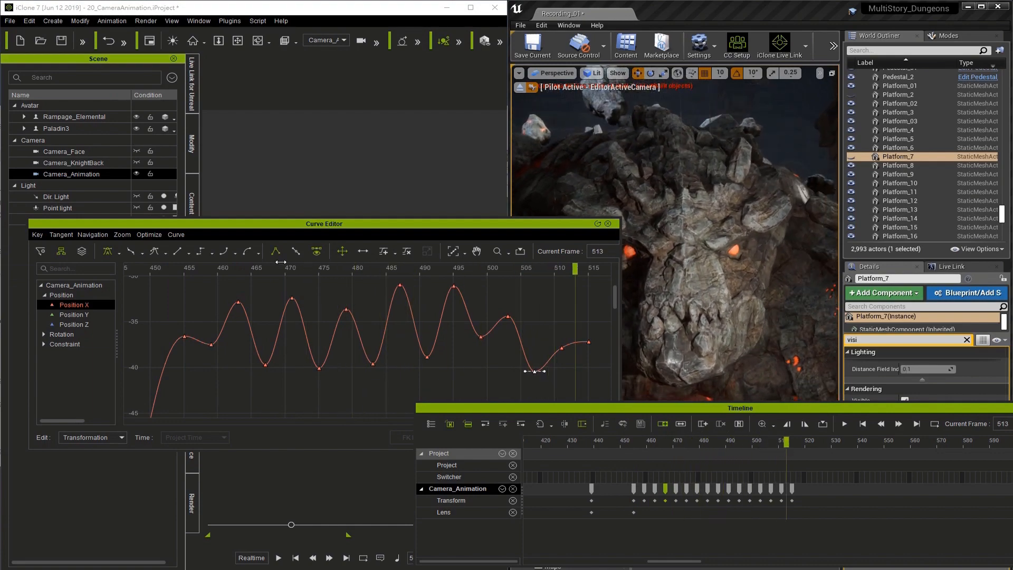
# Reshape the Position Z shake keys to a lower amplitude, then switch to Position X.
pyautogui.click(73, 323)
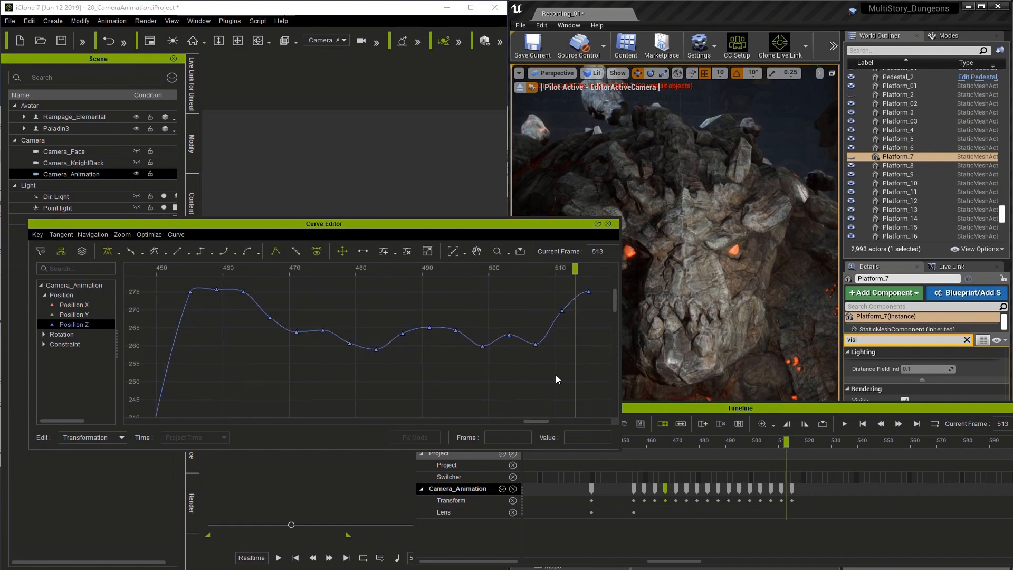
pyautogui.click(207, 290)
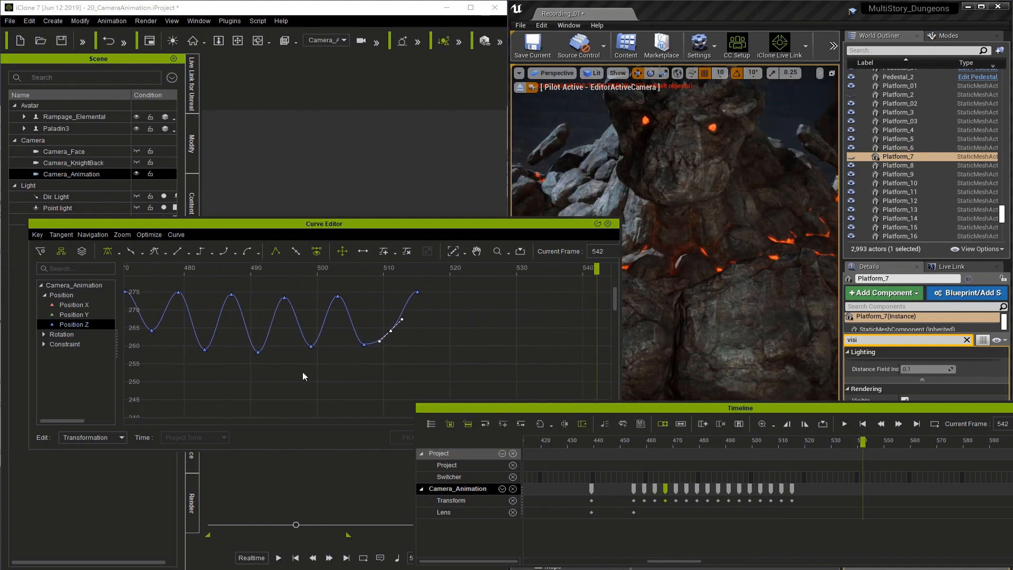
pyautogui.moveTo(201, 294); pyautogui.dragTo(465, 362)
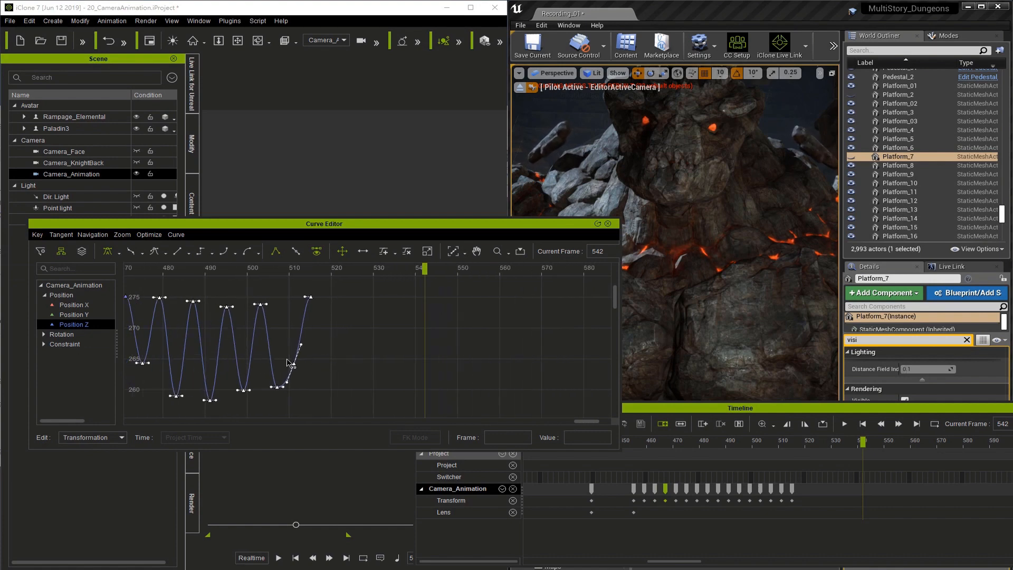
pyautogui.moveTo(288, 362); pyautogui.dragTo(473, 351)
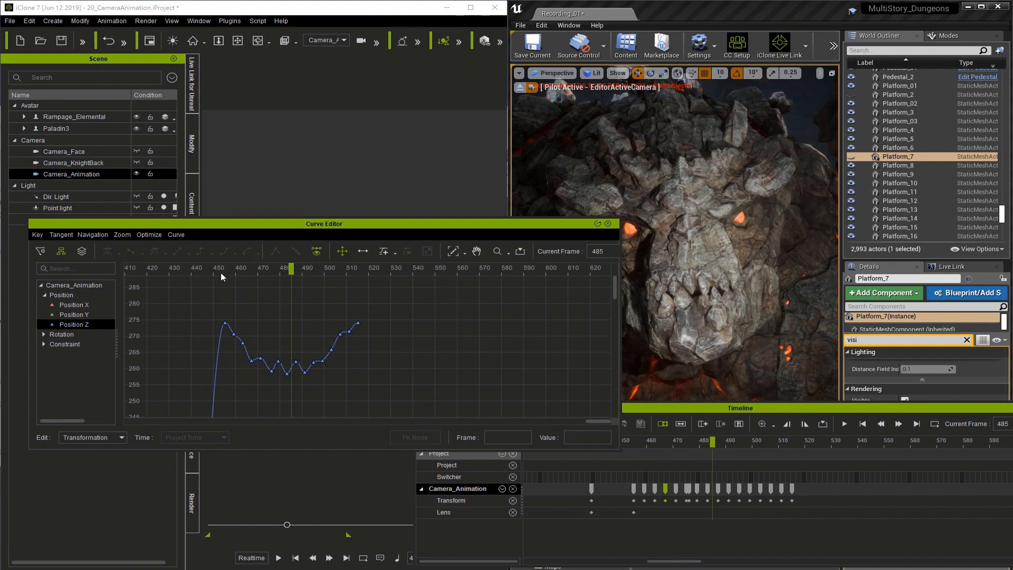
pyautogui.click(844, 424)
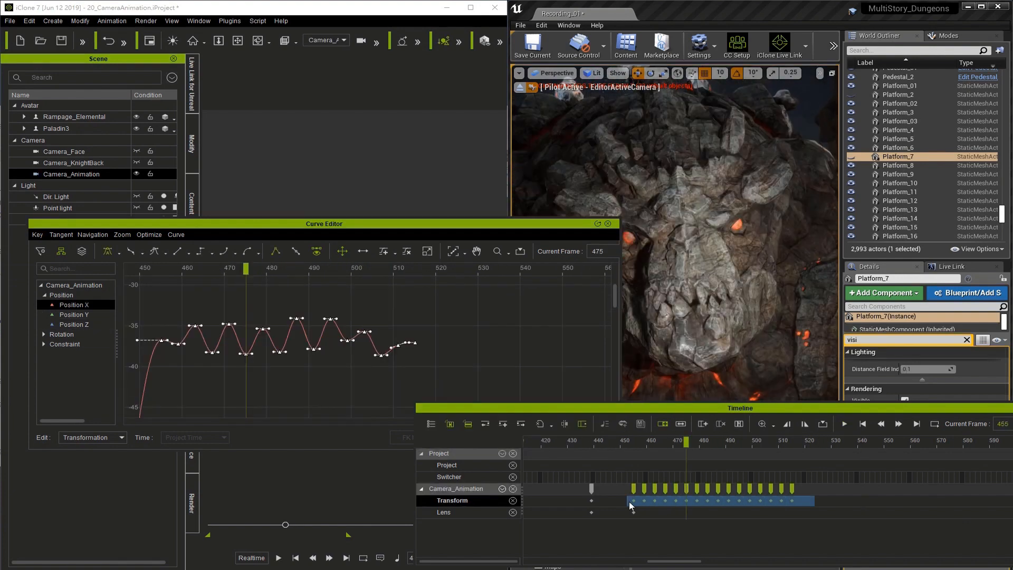
# Apply the Elastic Start and Sudden End transition preset to the shake transform keys.
pyautogui.rightClick(630, 507)
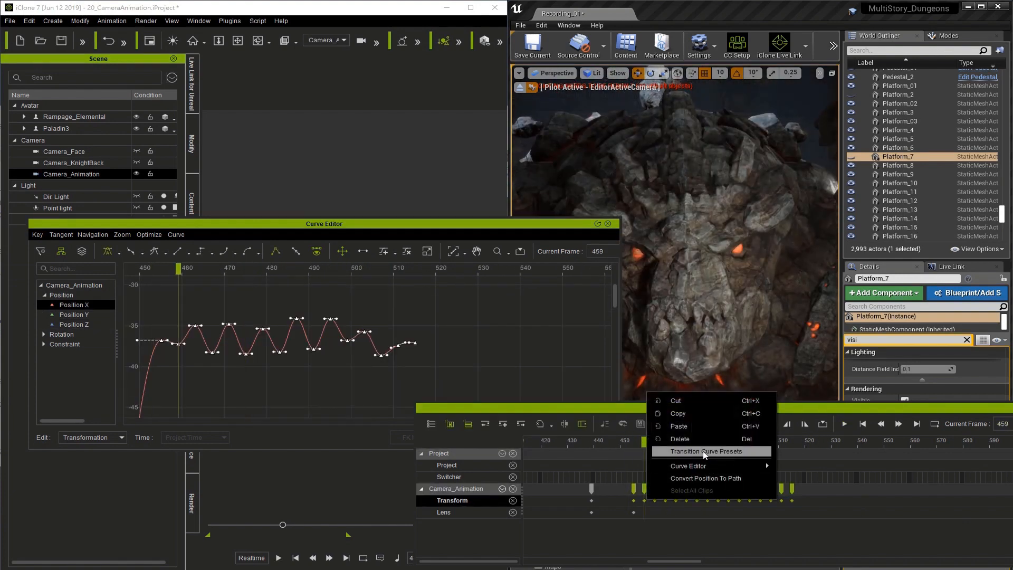
pyautogui.click(705, 451)
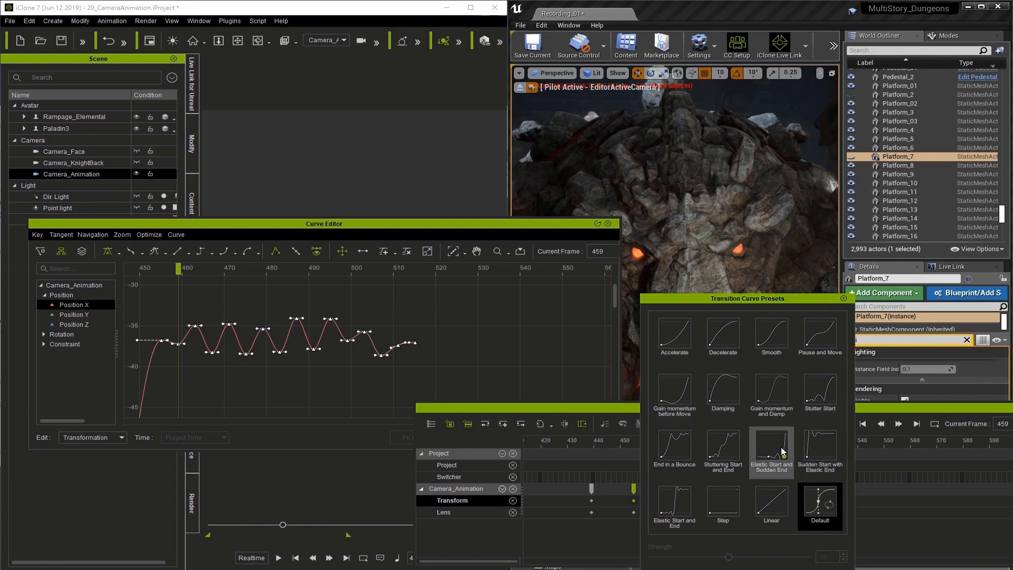
pyautogui.click(770, 450)
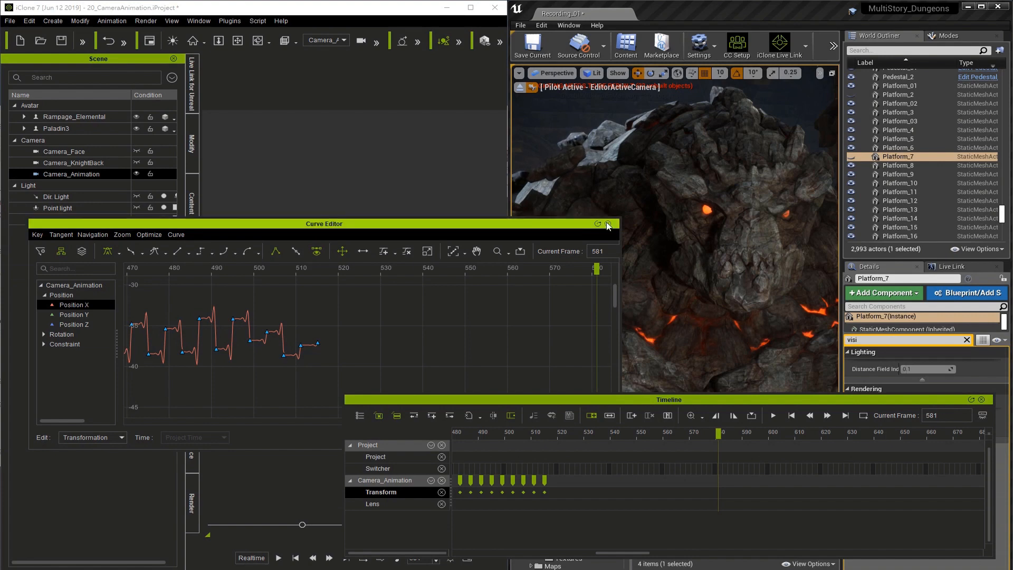
# Close the Curve Editor and key wider camera shots near frames 580 and 637.
pyautogui.click(606, 223)
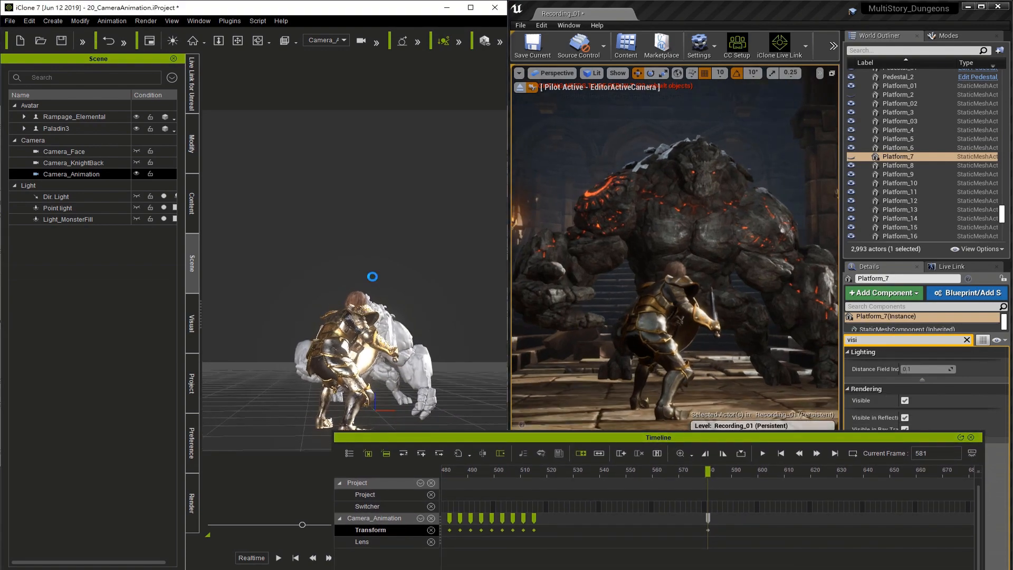
pyautogui.click(762, 452)
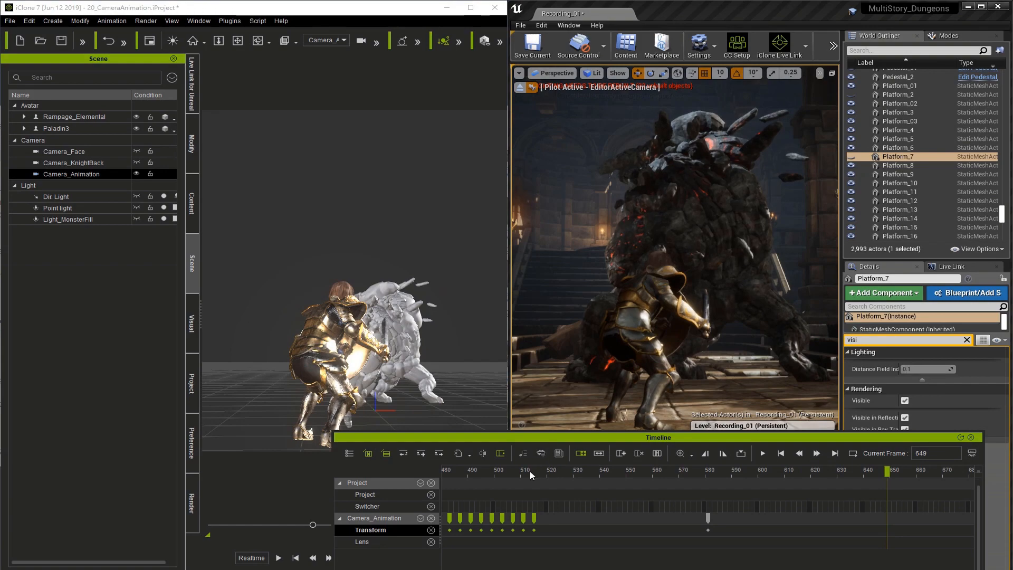
pyautogui.click(762, 453)
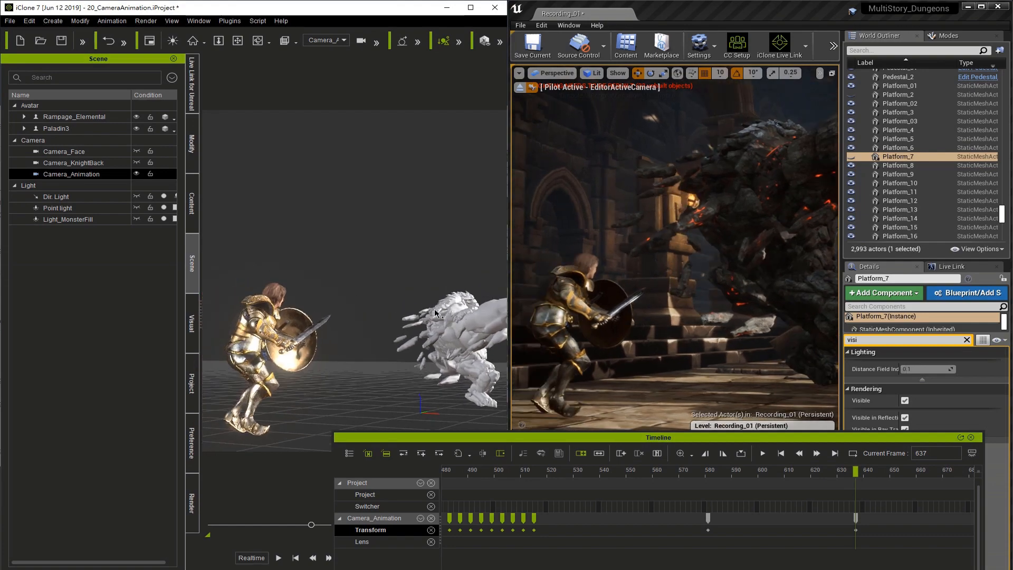
pyautogui.click(762, 453)
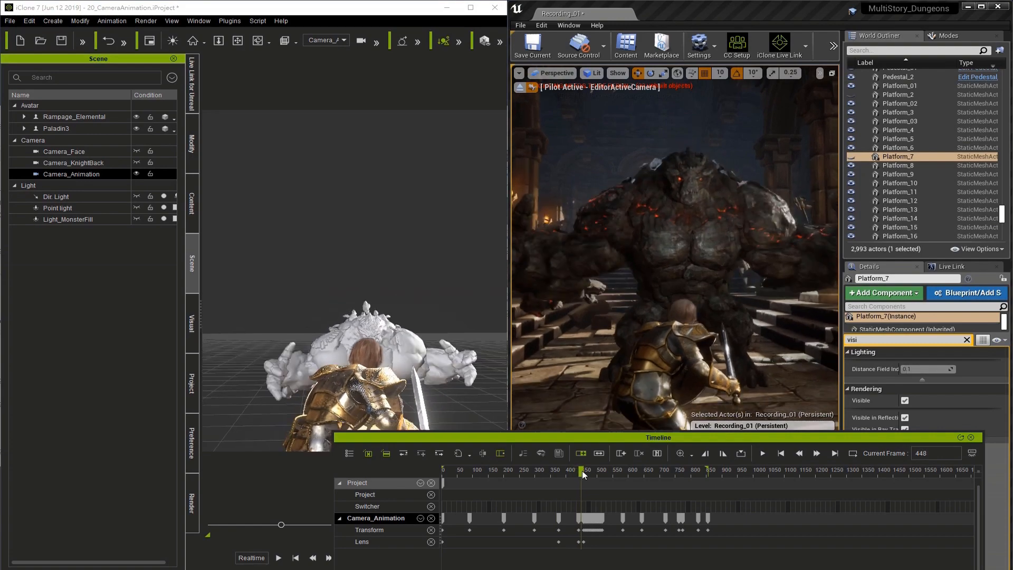
# Scrub back to the face close-up, then play the 0008_OpenMouth project live in Unreal.
pyautogui.moveTo(582, 473); pyautogui.dragTo(580, 478)
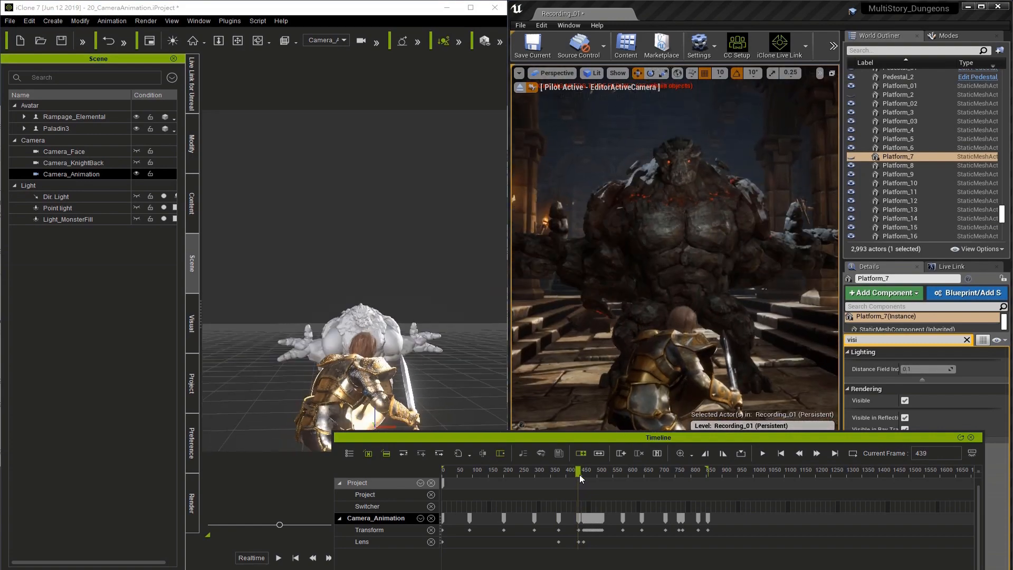
pyautogui.moveTo(578, 478); pyautogui.dragTo(584, 478)
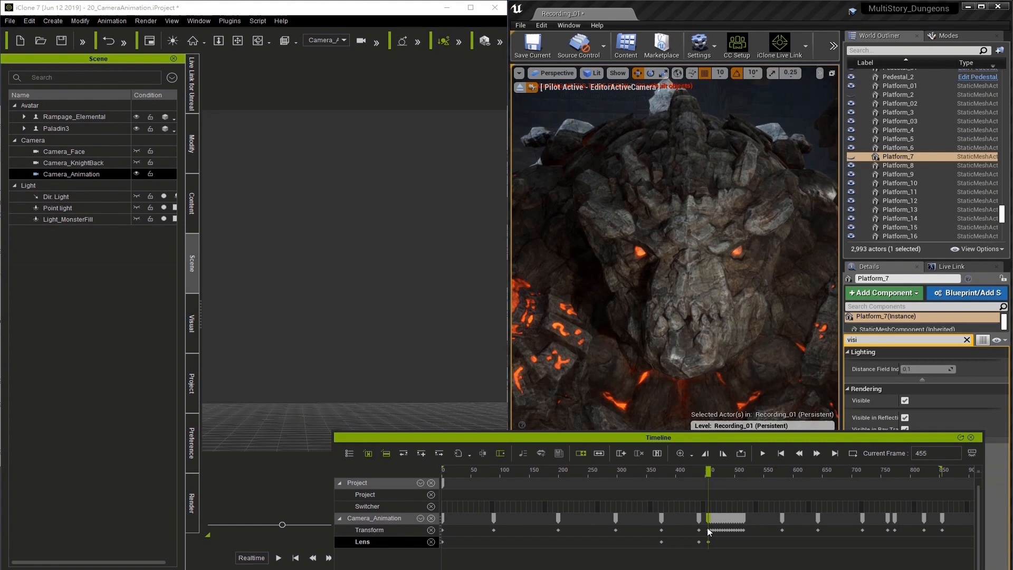
pyautogui.rightClick(699, 531)
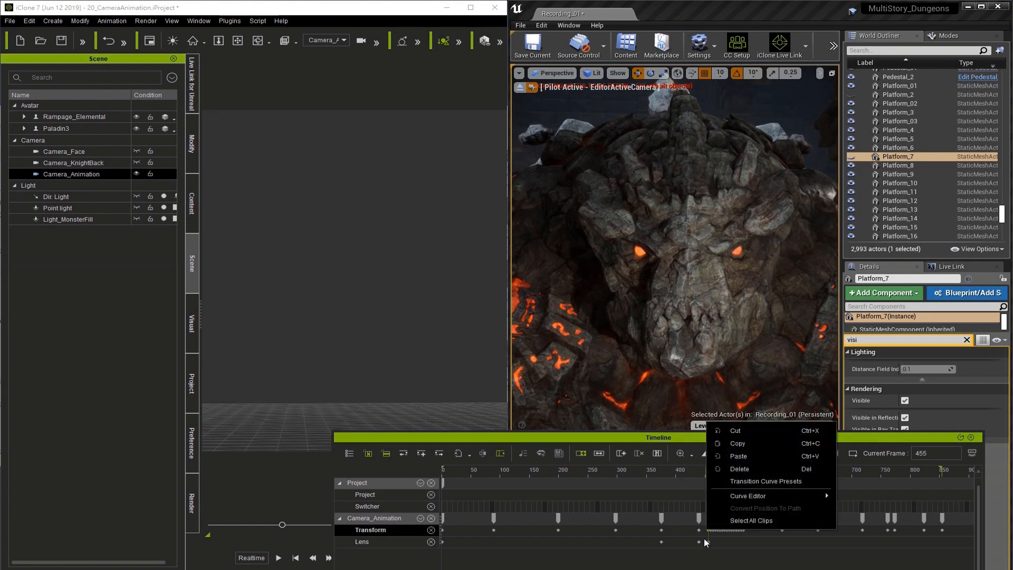
pyautogui.moveTo(748, 496)
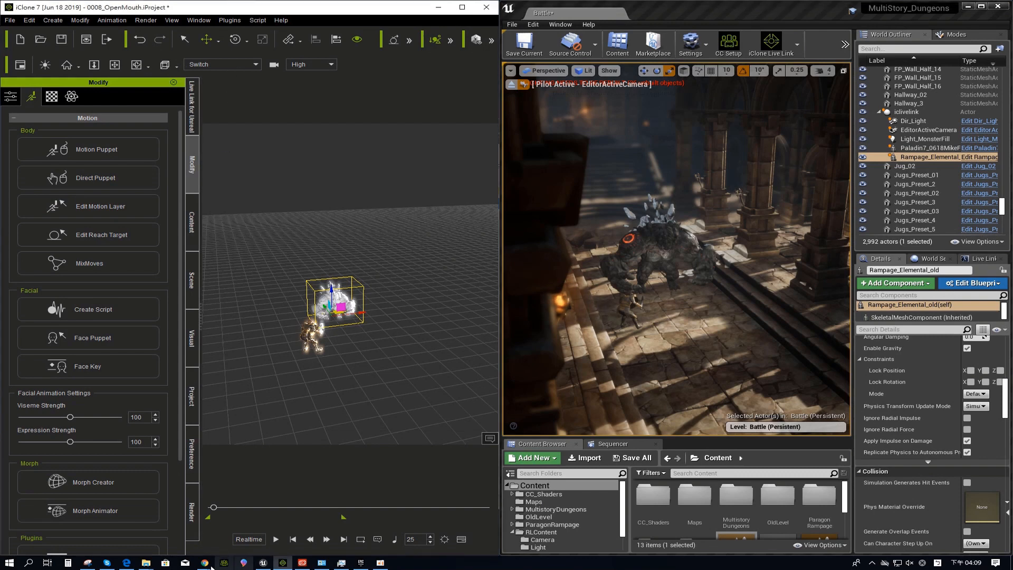
pyautogui.click(275, 538)
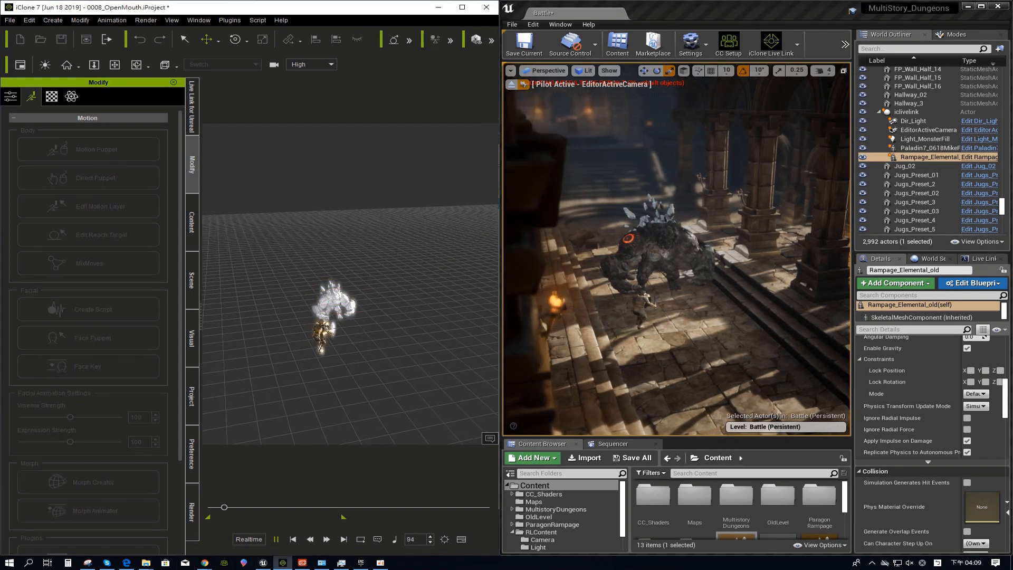